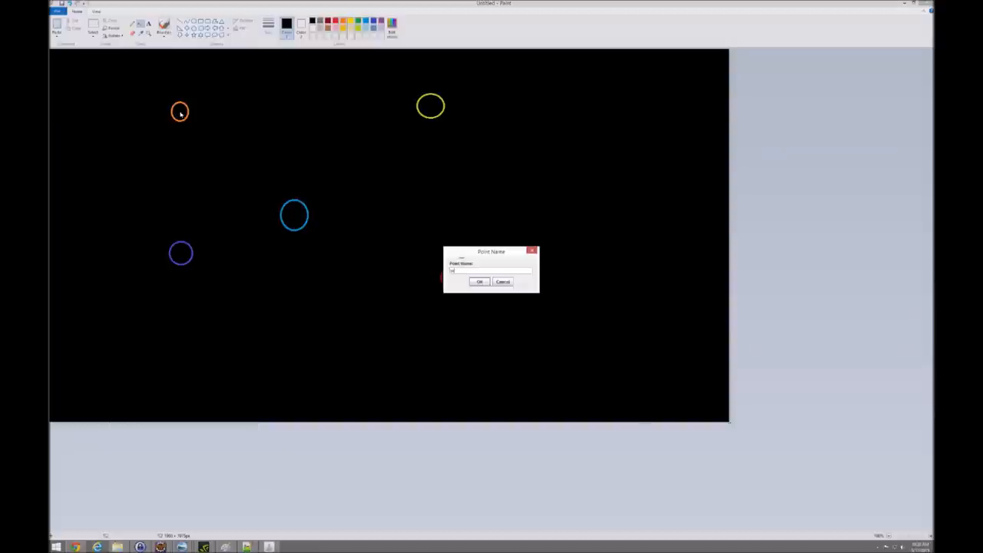
Mark the orange and light blue test circles as named route points.
left_click(479, 283)
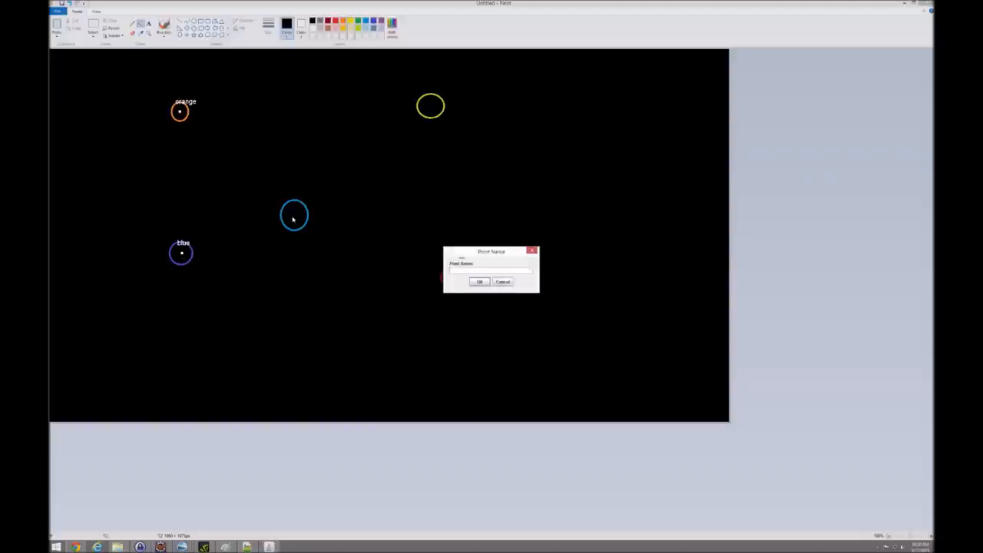
left_click(479, 281)
type("gree")
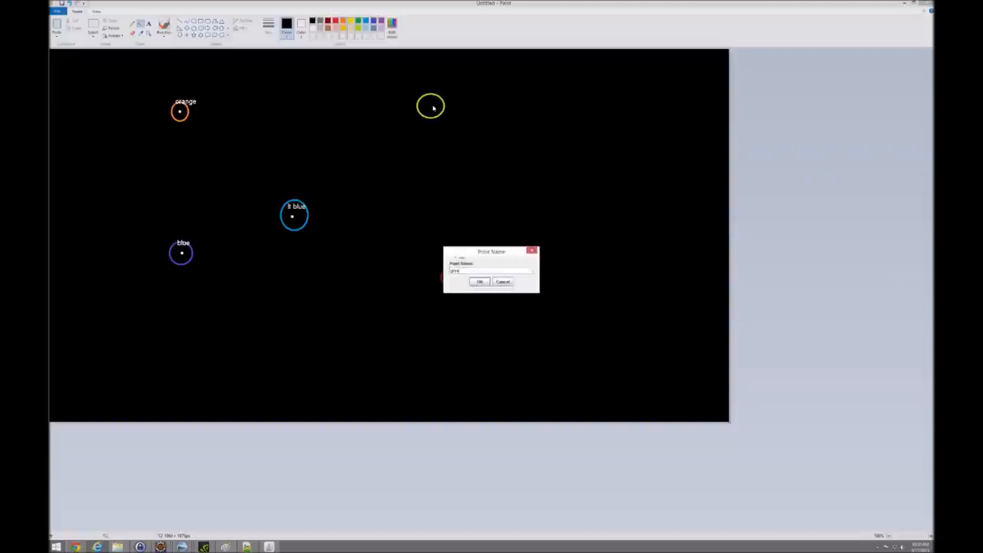
Confirm the last point name so the shortest route is drawn through the test circles.
left_click(479, 281)
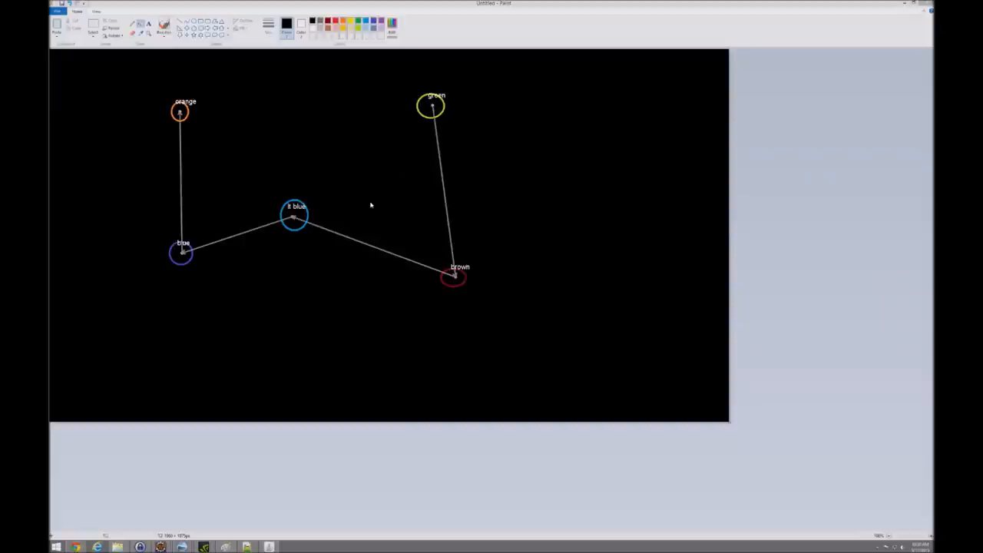
mouse_move(307, 140)
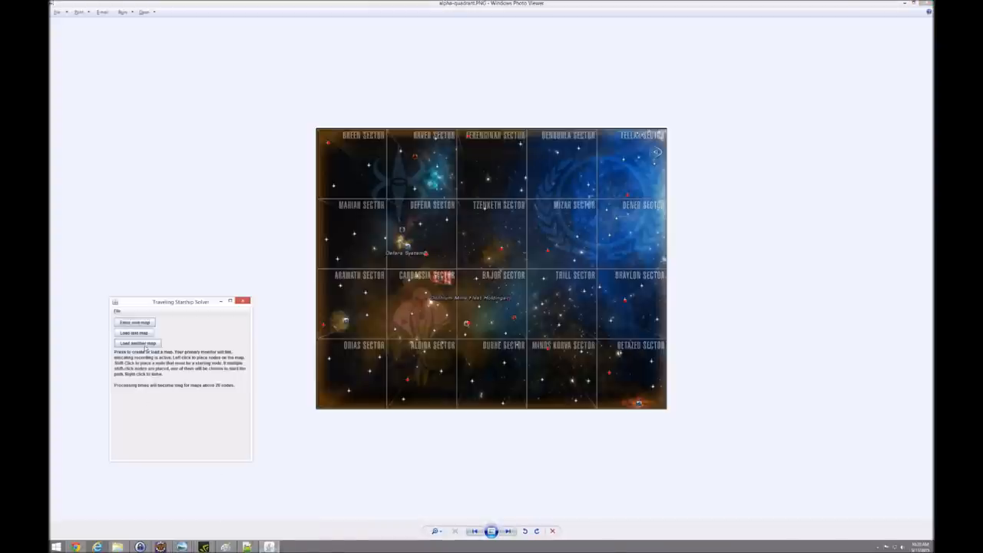
Start a new point map for marking Alpha Quadrant star systems.
left_click(135, 344)
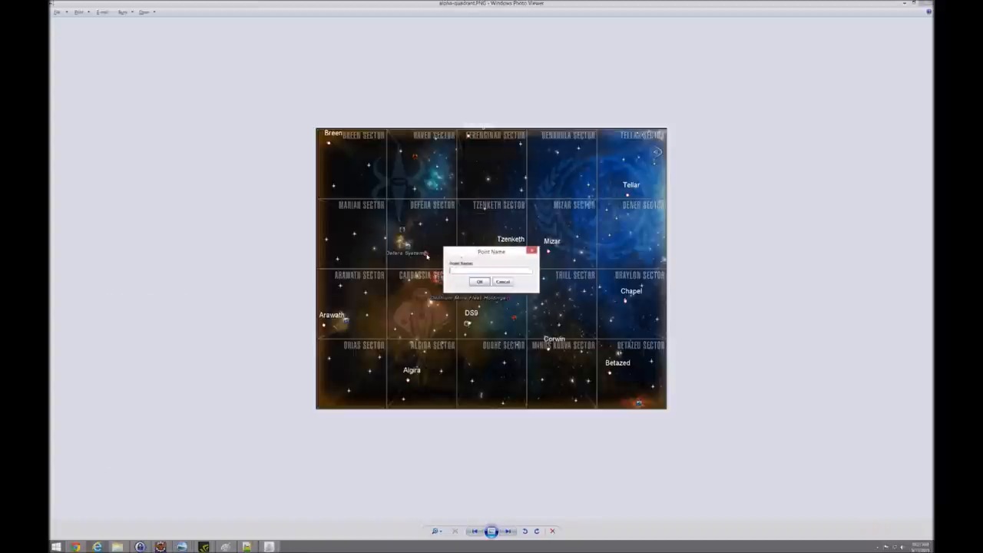
Name the final Alpha Quadrant system 'Defera' and confirm it.
type("Defera")
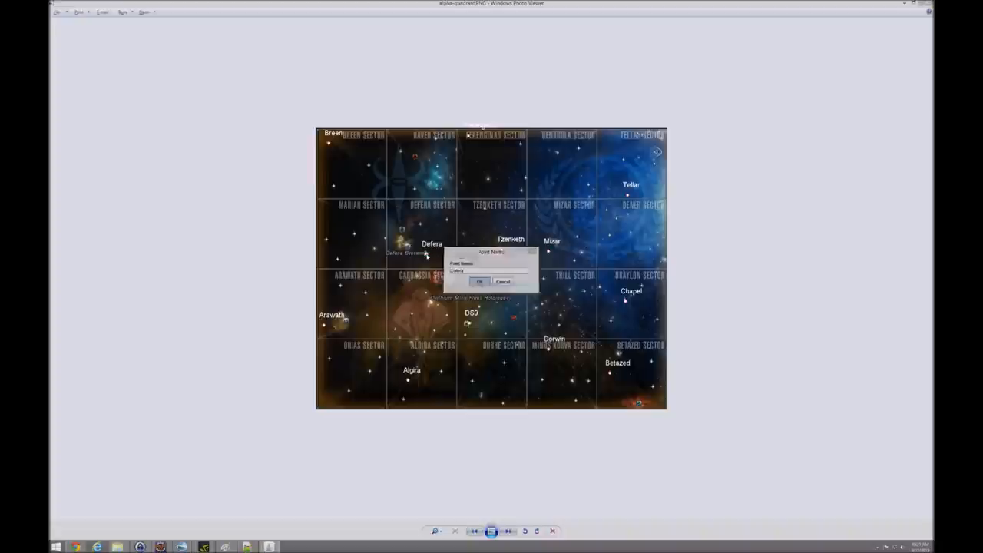
left_click(480, 279)
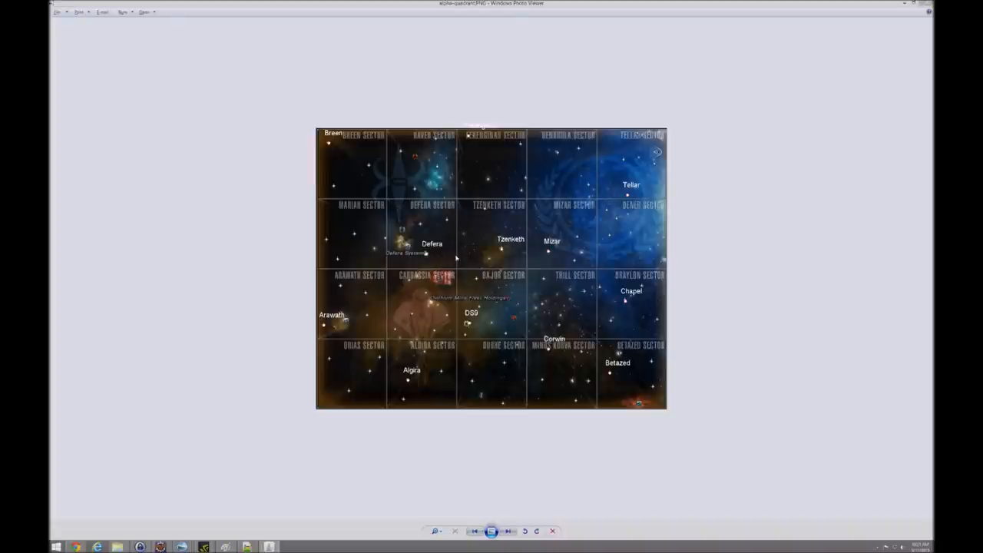
mouse_move(507, 284)
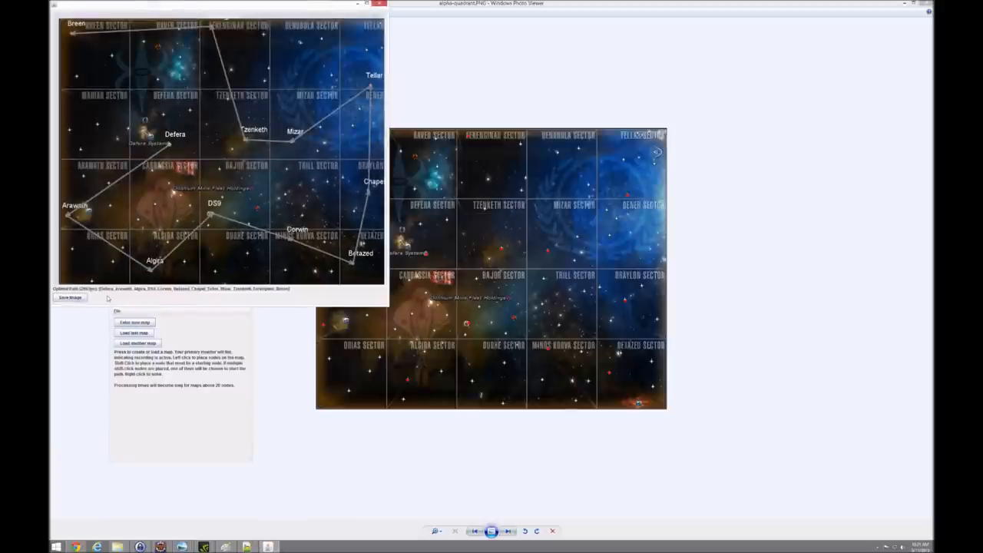
mouse_move(276, 244)
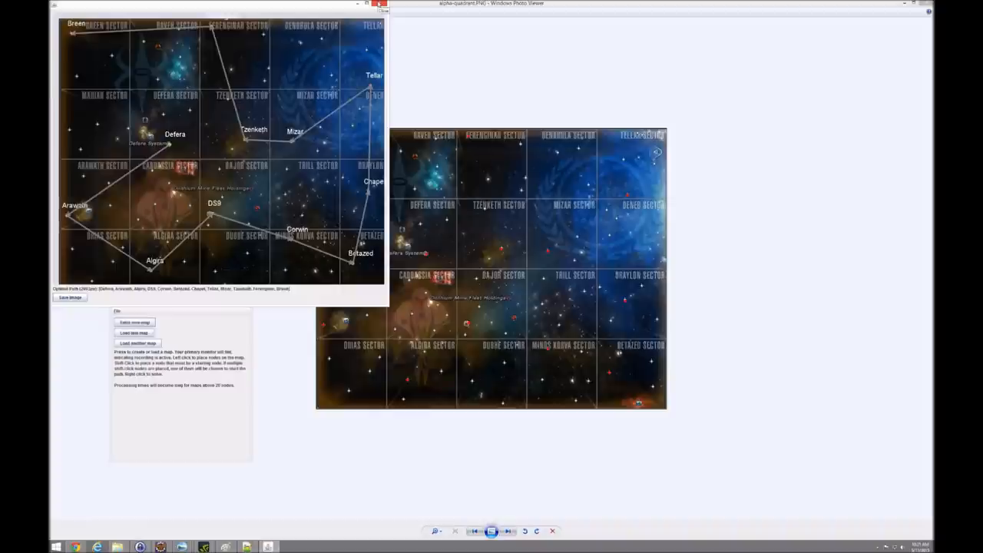
Close the route view and reload the saved Alpha Quadrant points file.
left_click(375, 11)
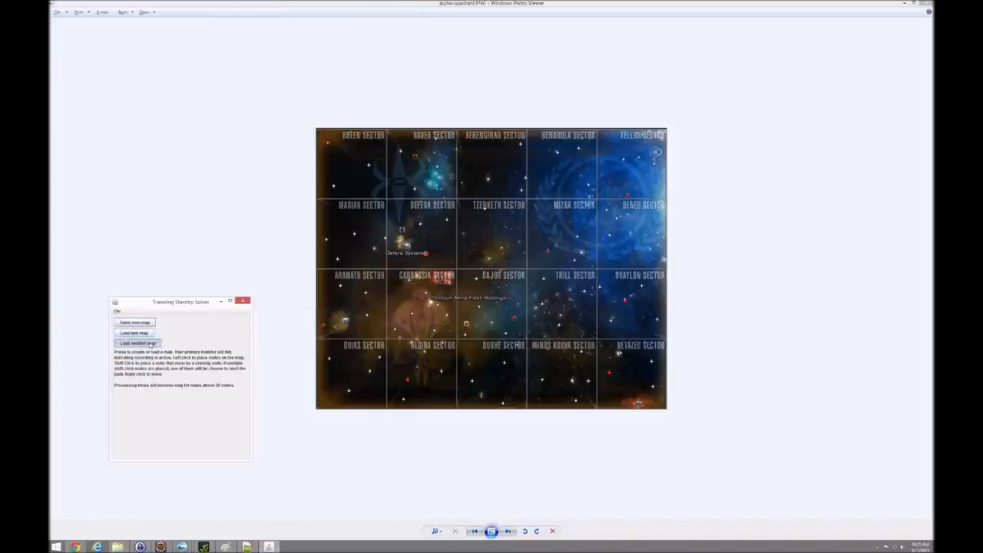
left_click(132, 342)
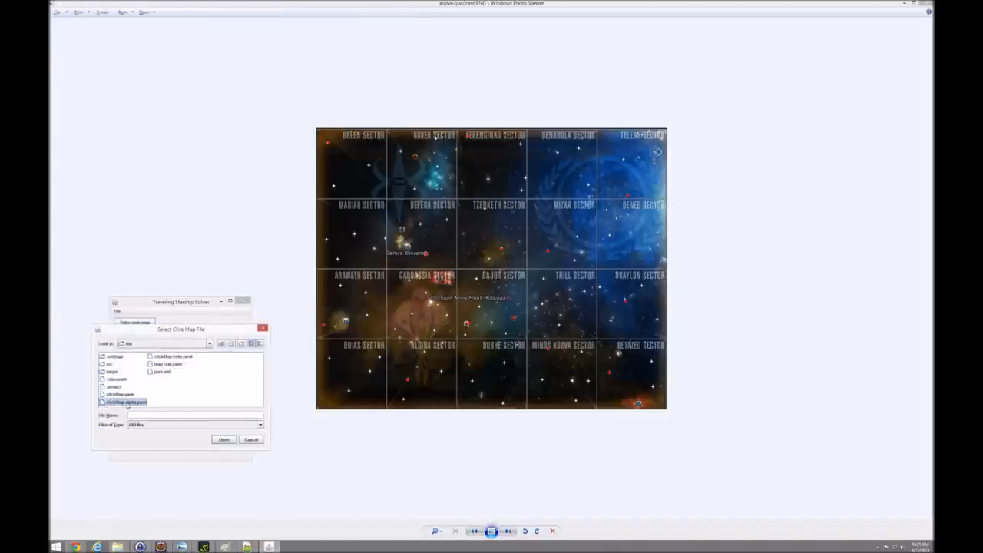
left_click(224, 440)
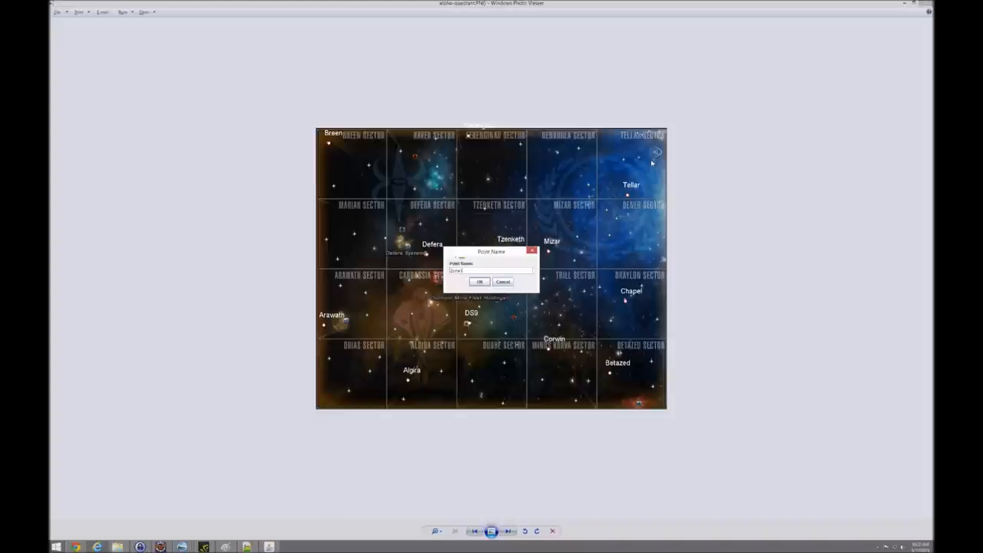
Confirm the names of two additional systems marked on the Alpha map.
left_click(479, 281)
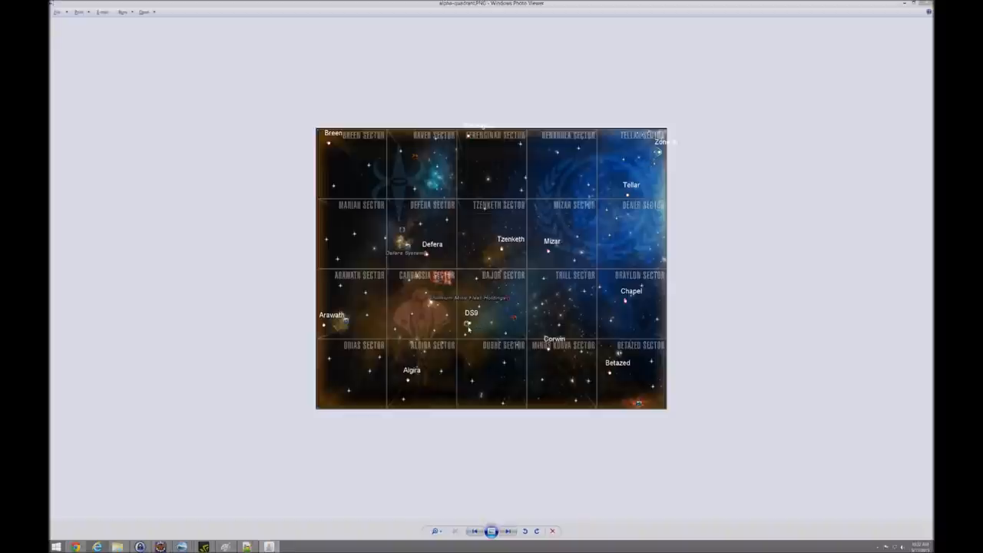
mouse_move(473, 326)
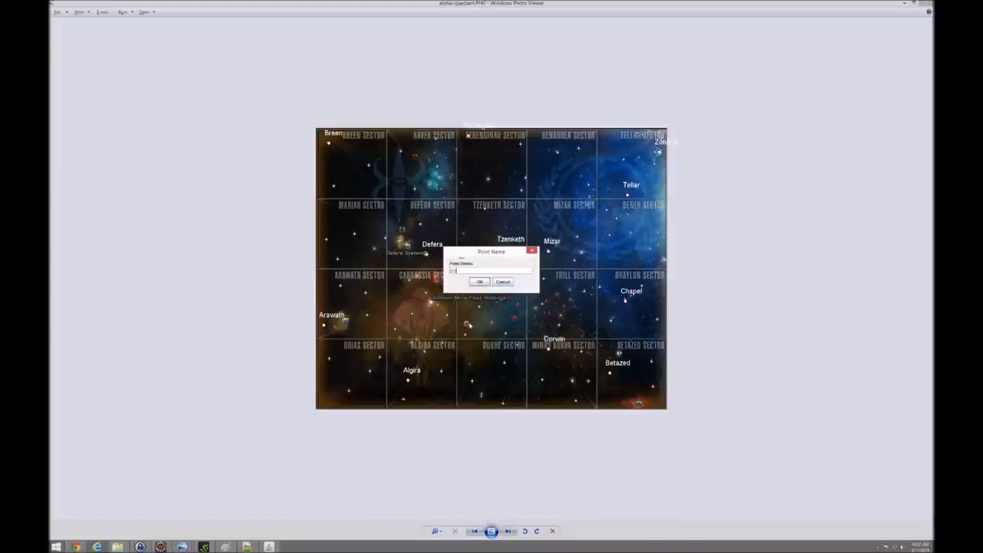
left_click(479, 282)
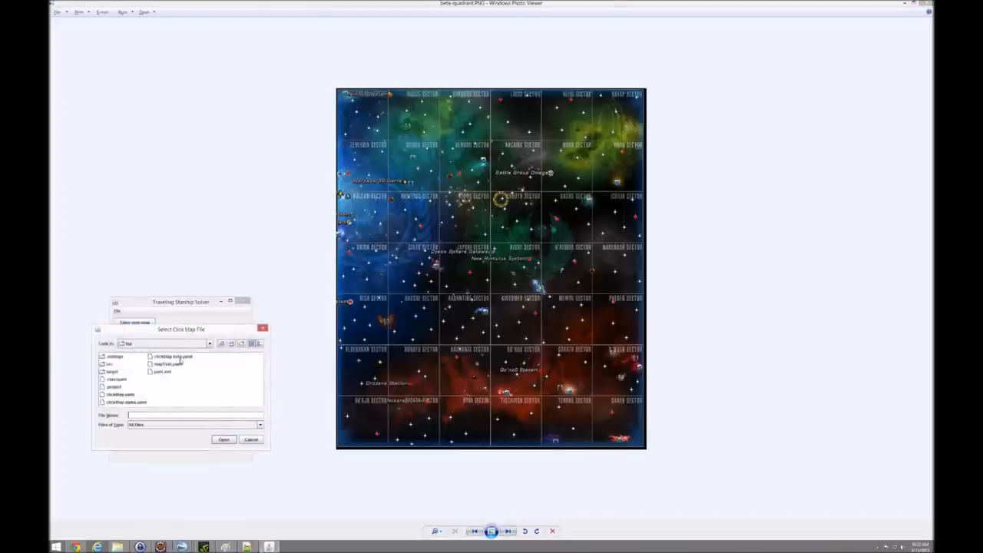
Load the saved Beta Quadrant points file with systems like Vendor and Romulus.
left_click(224, 439)
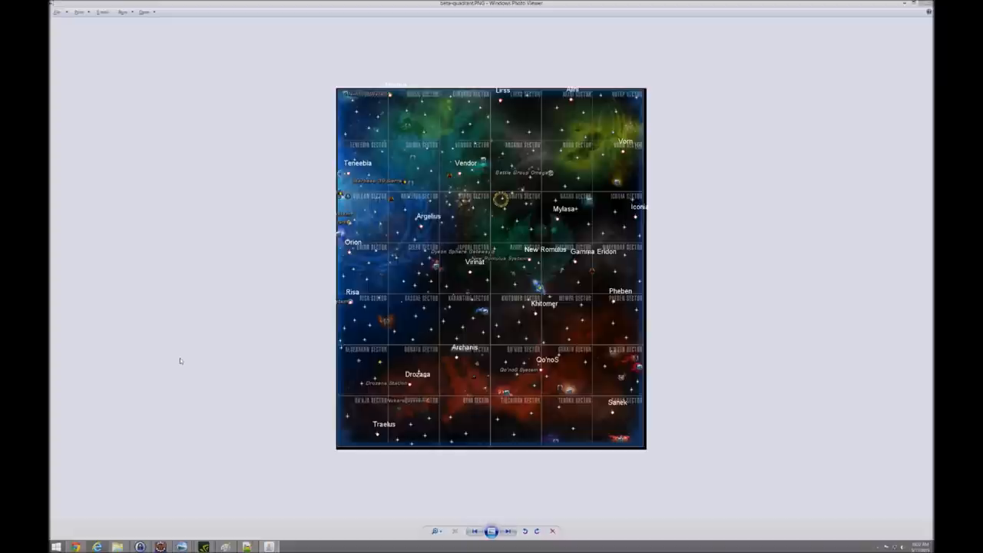
mouse_move(295, 356)
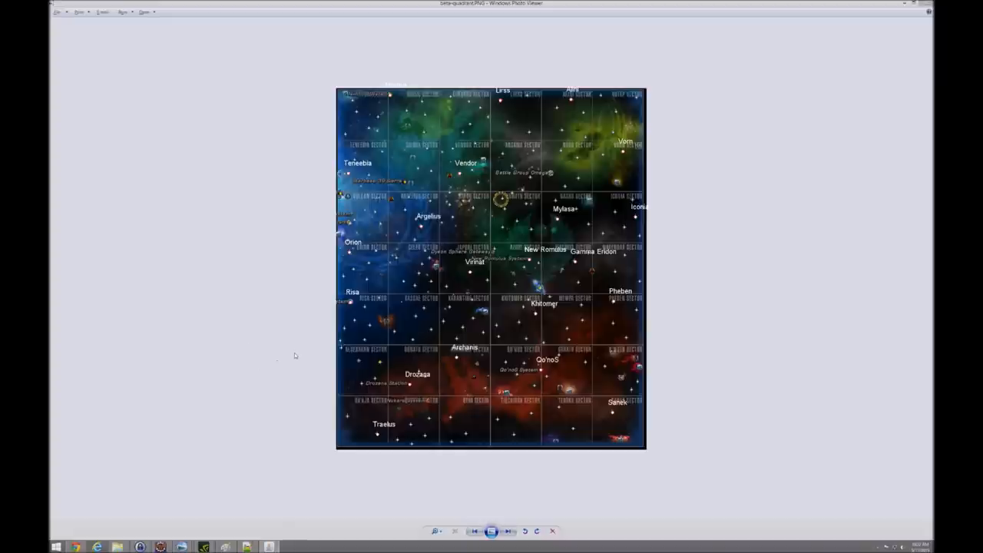
mouse_move(260, 346)
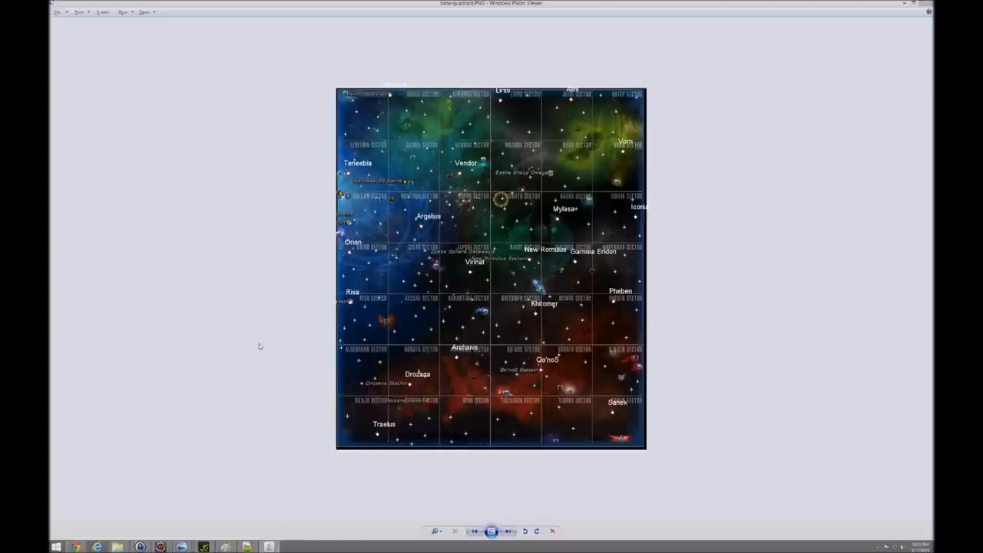
mouse_move(262, 101)
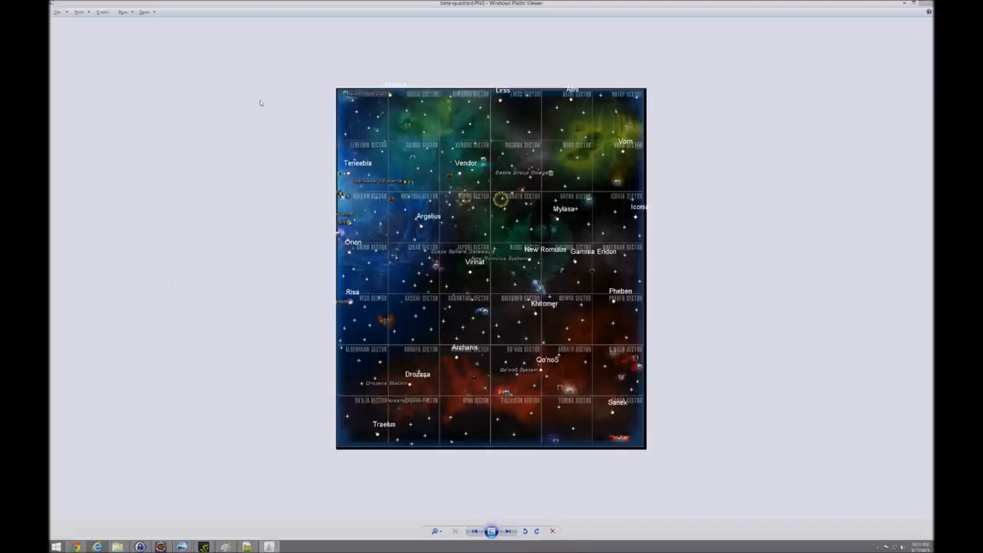
mouse_move(246, 237)
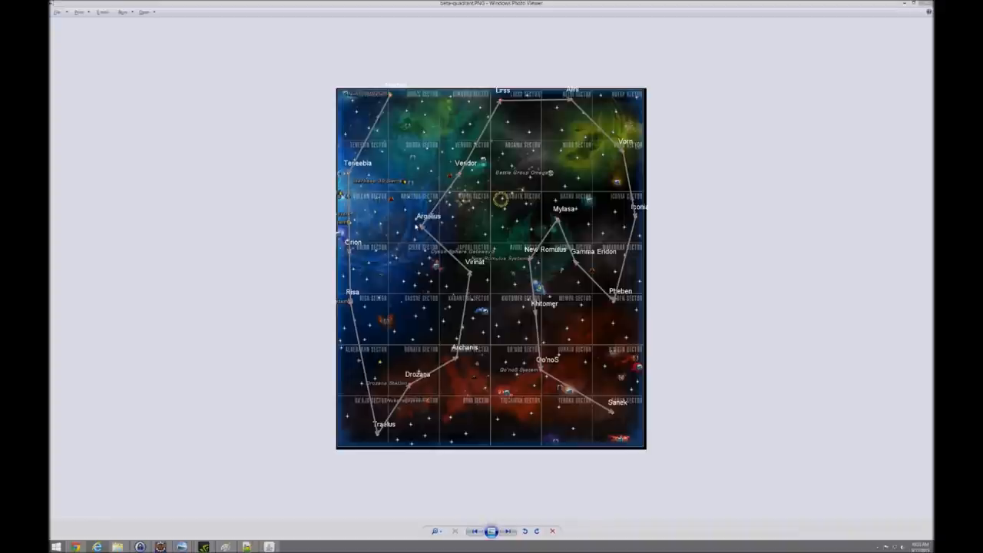
mouse_move(258, 220)
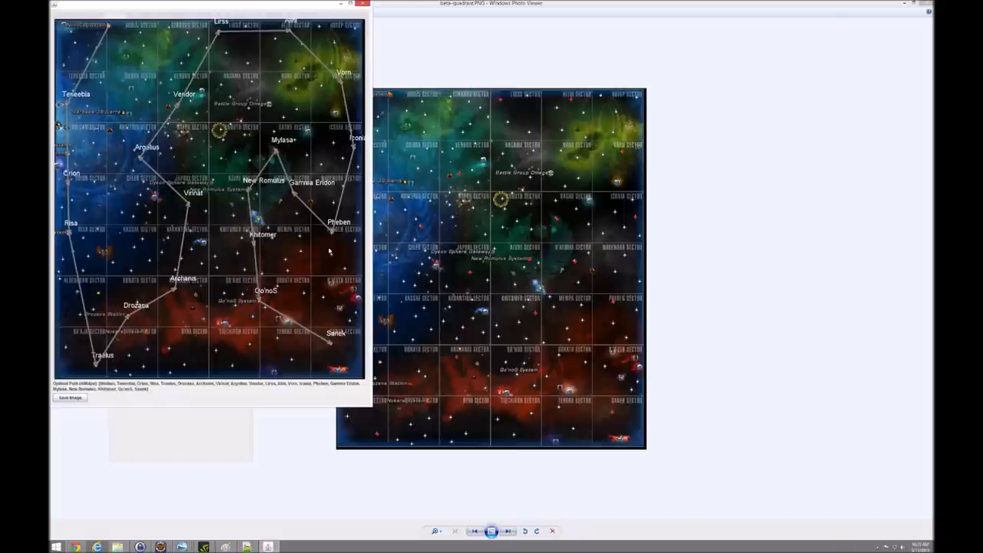
mouse_move(353, 247)
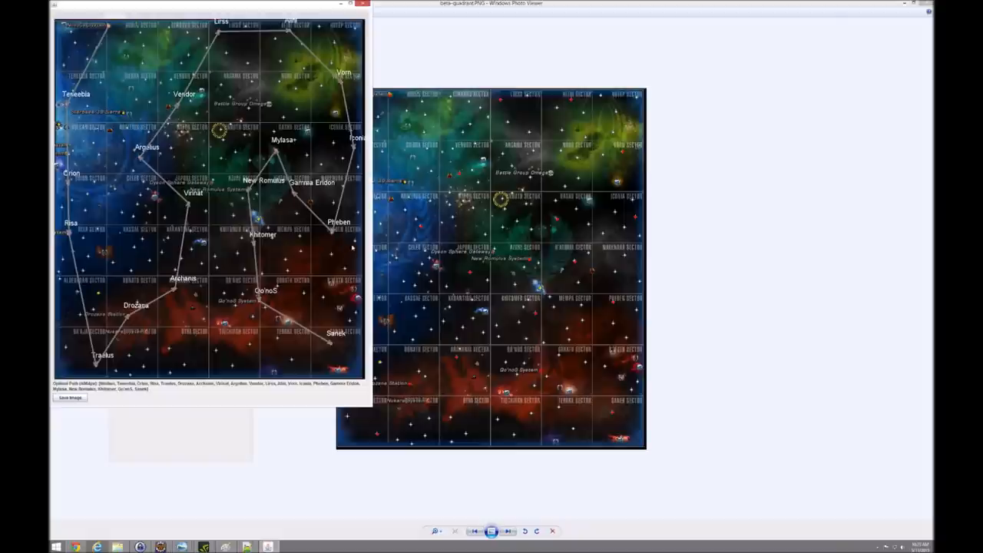
mouse_move(218, 359)
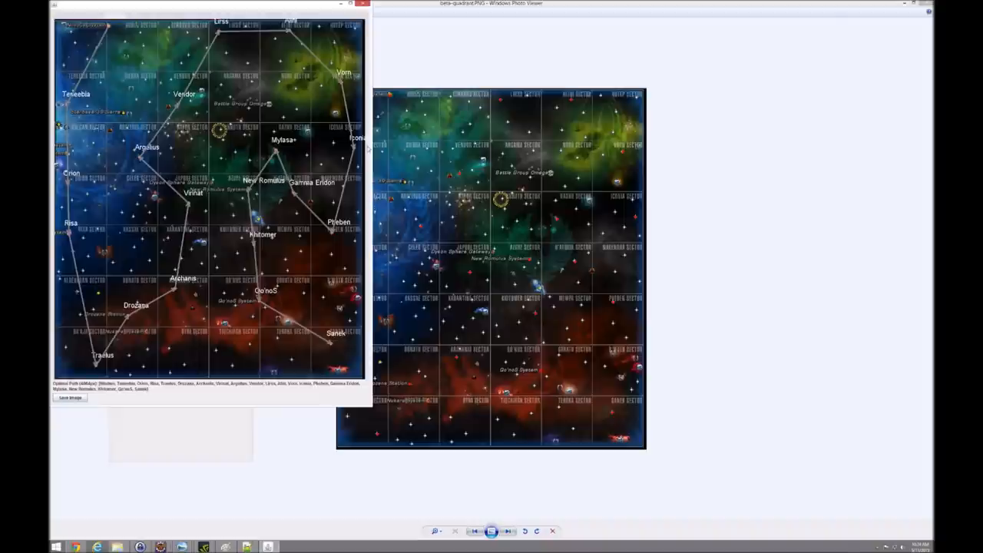
mouse_move(222, 120)
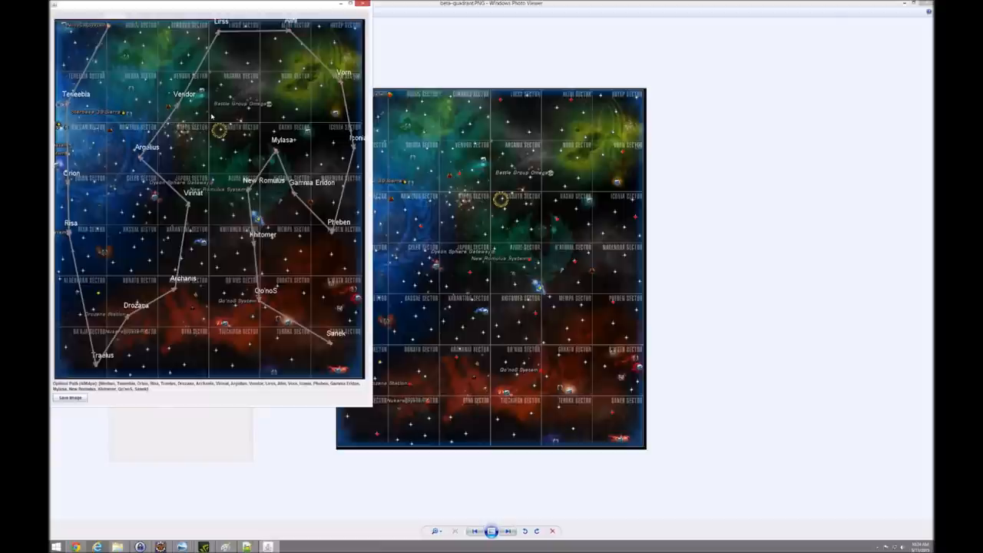
mouse_move(277, 154)
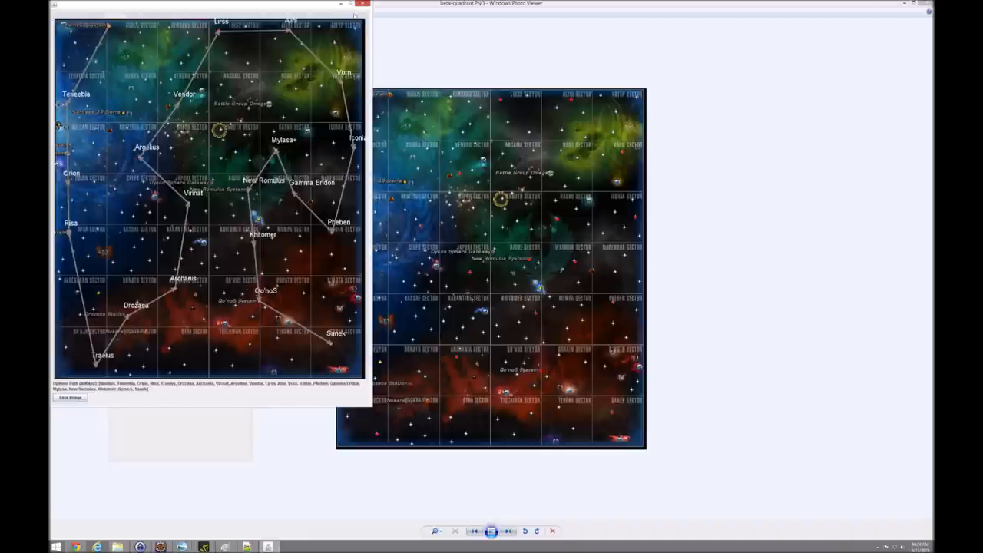
Close the Beta Quadrant route result to return to the solver's start window.
left_click(362, 12)
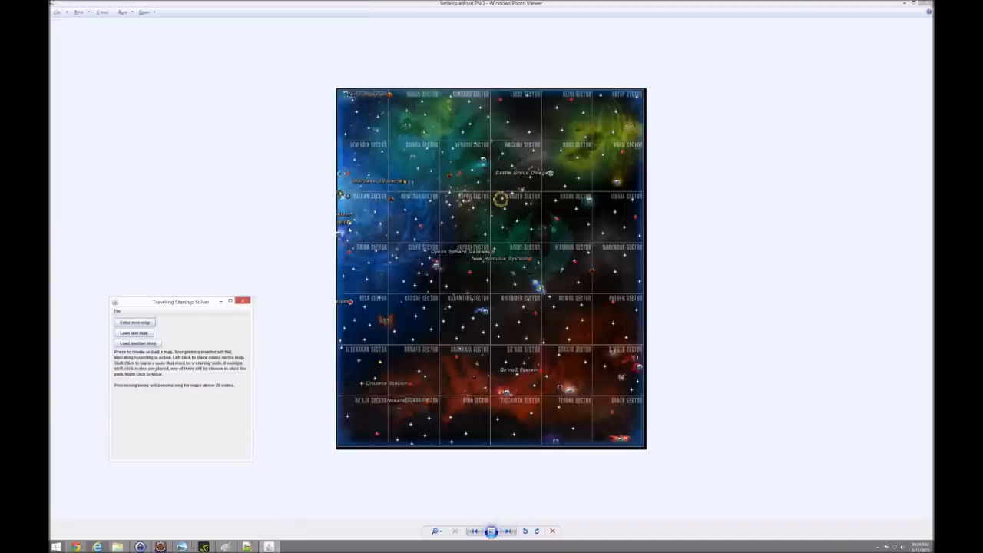